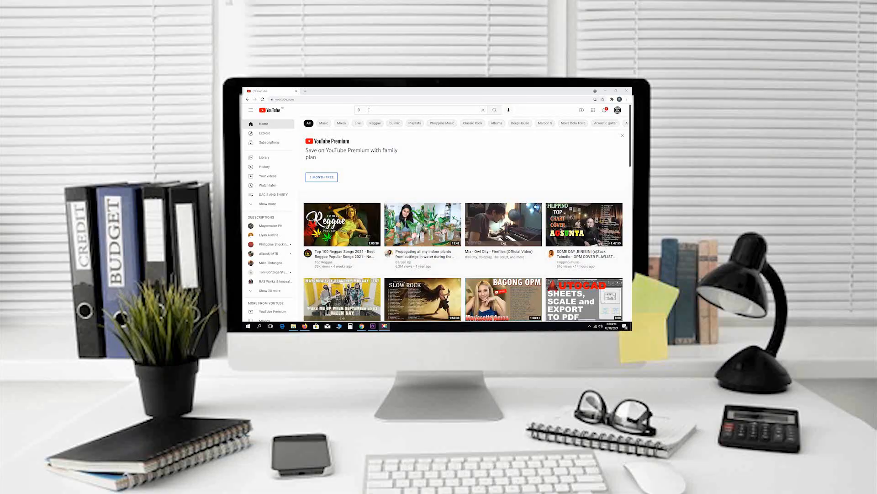
# - Search 'Drafts and count', enter the Drafts And Count channel and scroll its home page playlists
pyautogui.write('d count')
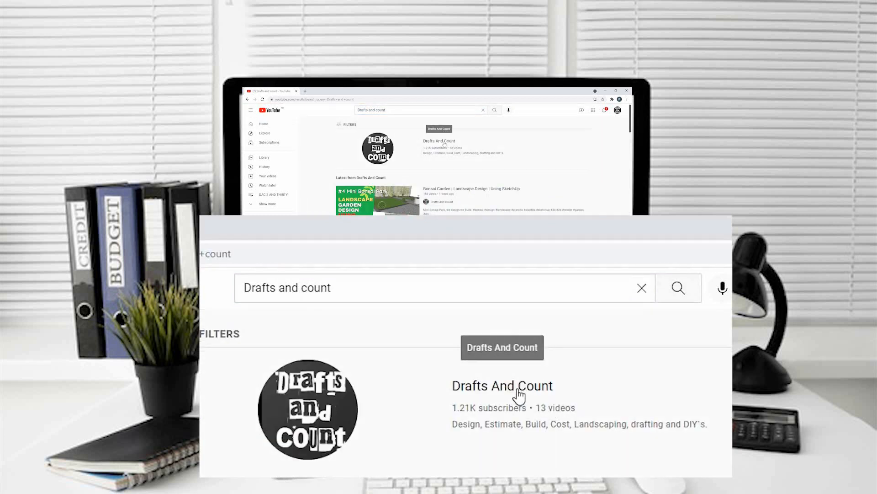
pyautogui.click(502, 385)
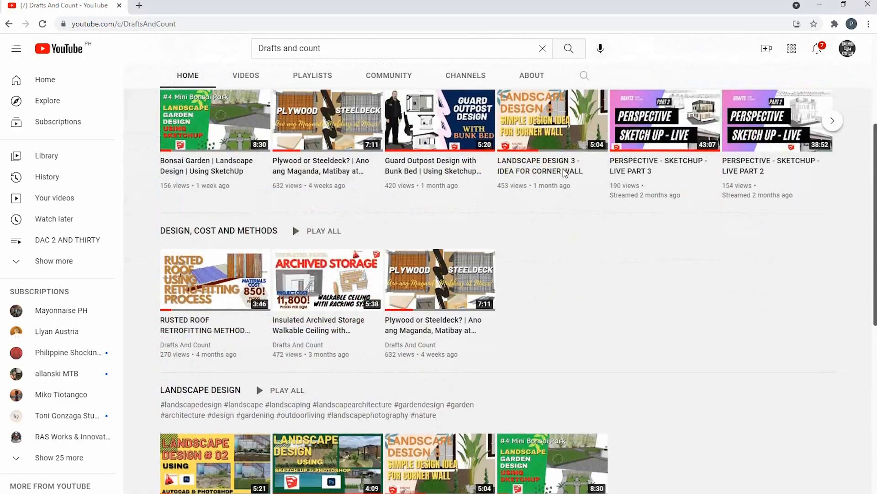
pyautogui.scroll(-3)
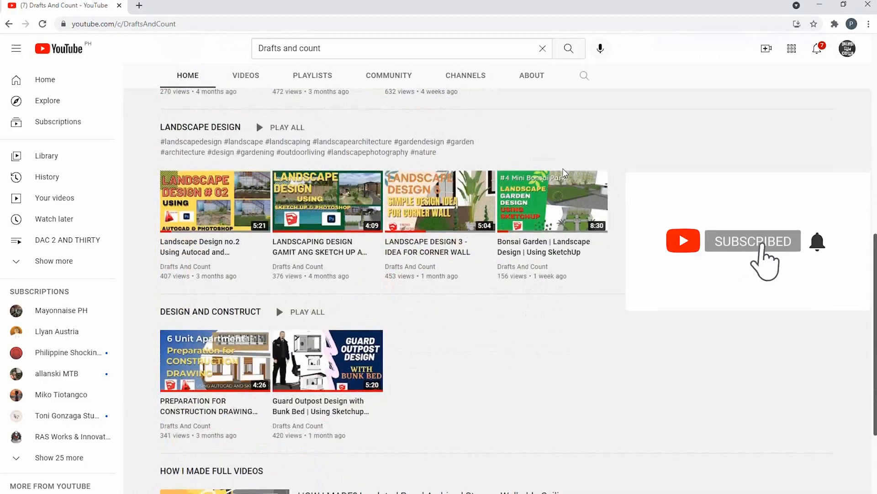
pyautogui.scroll(-3)
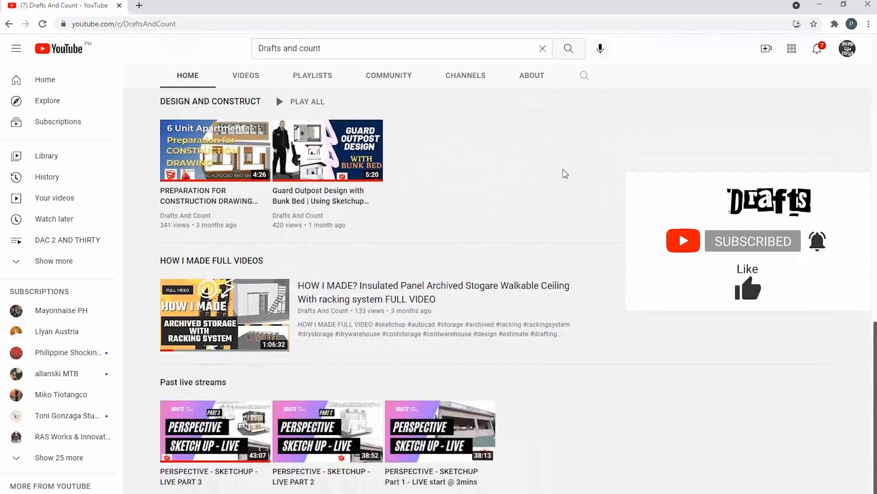
pyautogui.scroll(-3)
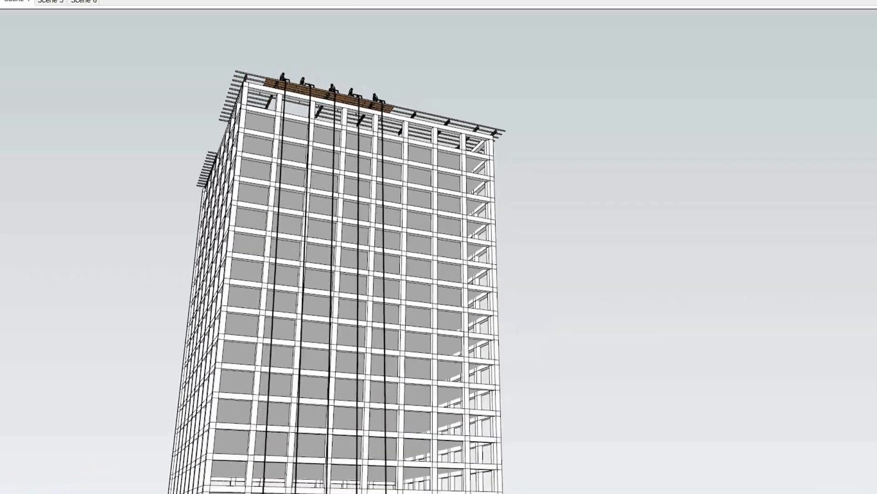
# - Play the roof-worker close-up scene, then the scene descending to ground level
pyautogui.click(51, 2)
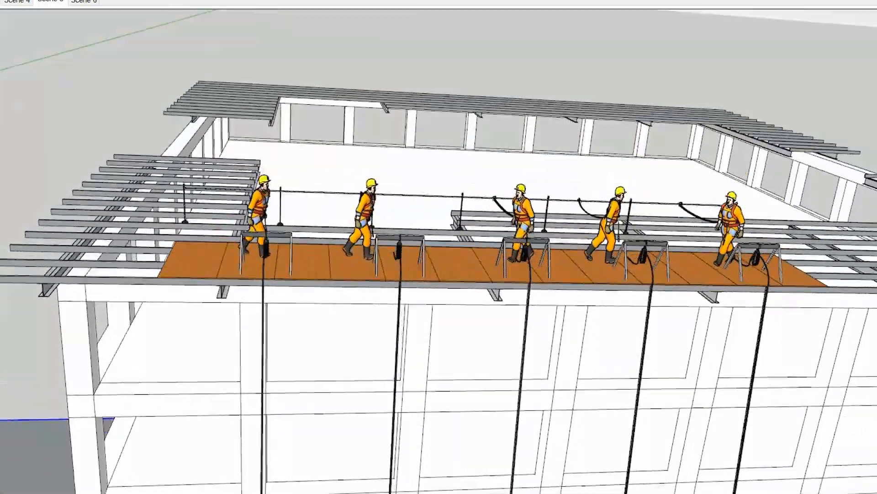
pyautogui.click(83, 2)
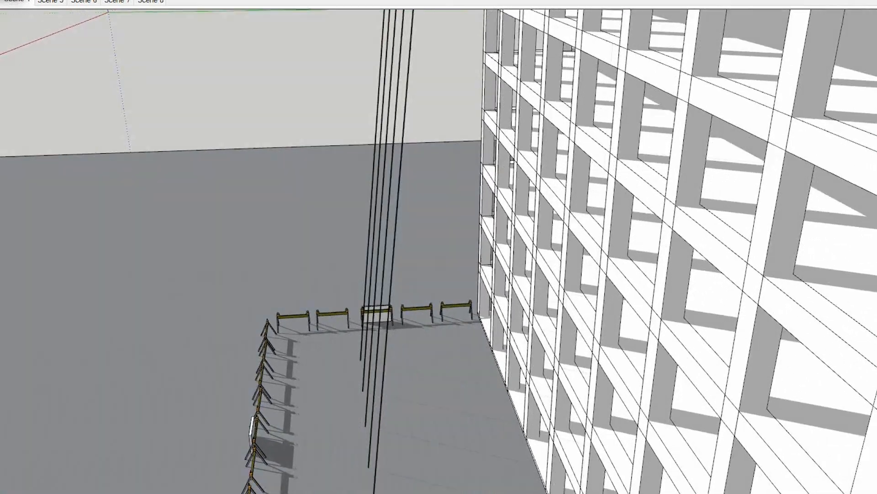
# - Play the scenes of ground-anchored guide wires, the upward view, and the hanging panel bundle
pyautogui.click(50, 2)
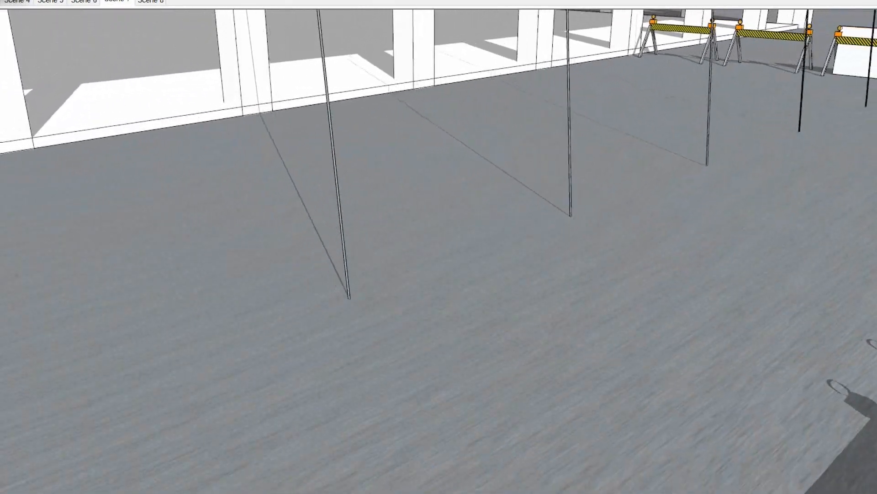
pyautogui.click(149, 0)
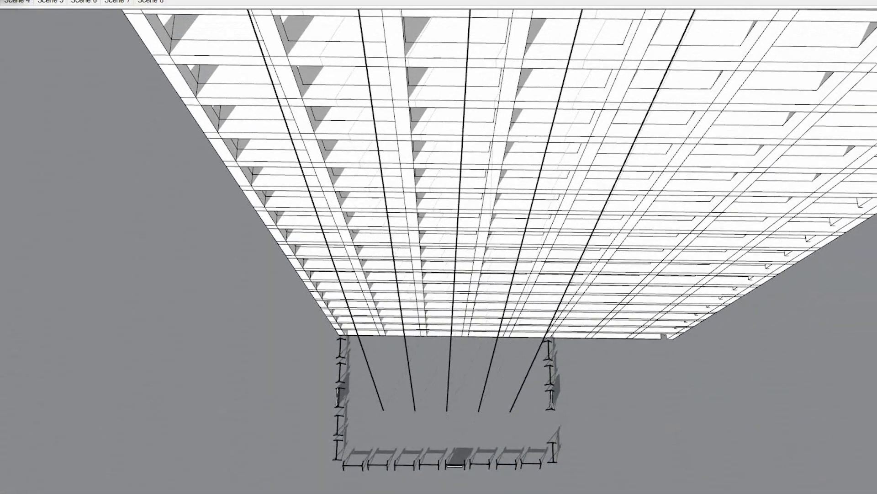
pyautogui.click(50, 1)
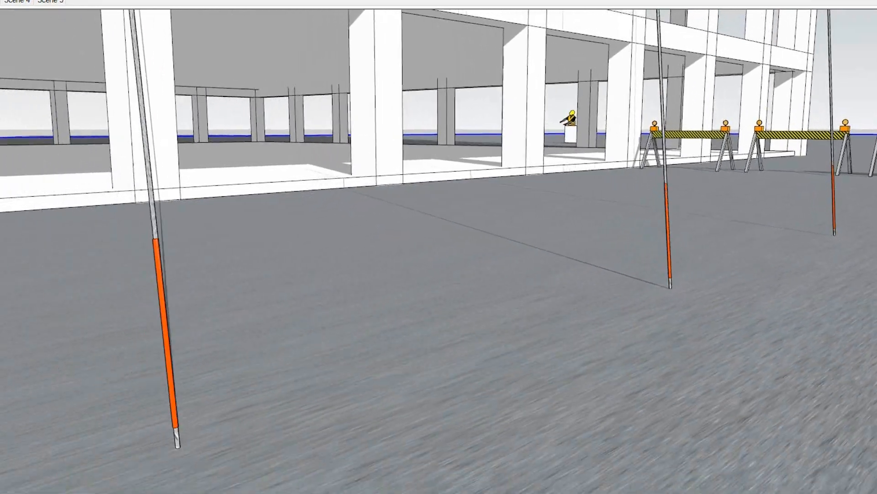
pyautogui.click(73, 2)
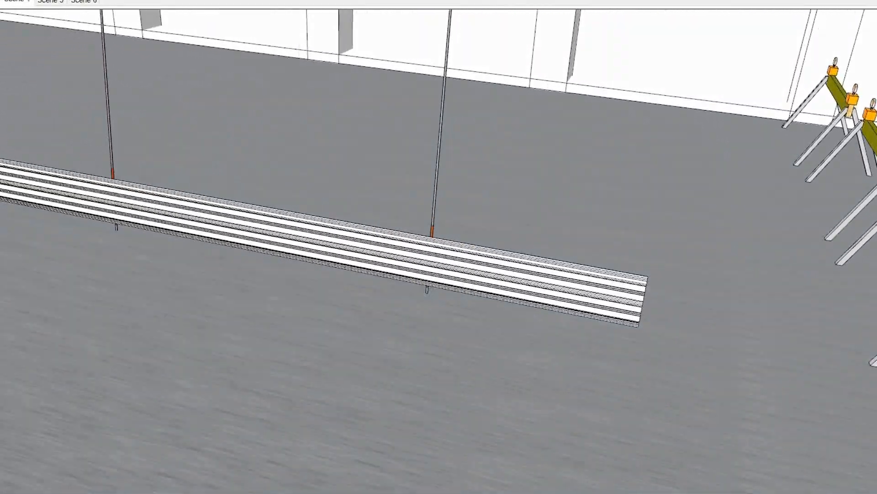
pyautogui.click(52, 2)
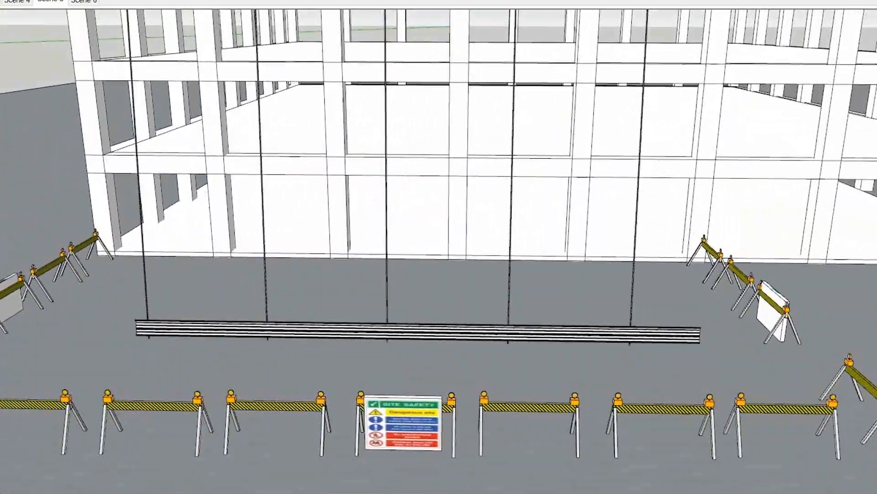
# - Play the scene following ground workers handling the roped panel bundle
pyautogui.click(84, 2)
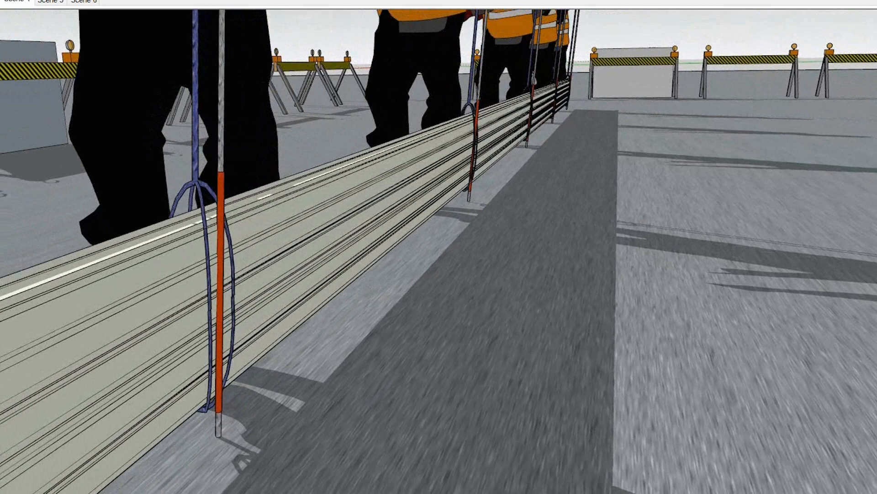
# - Play the scene of roofing panels stacked on the roof beams by the walkway
pyautogui.click(84, 1)
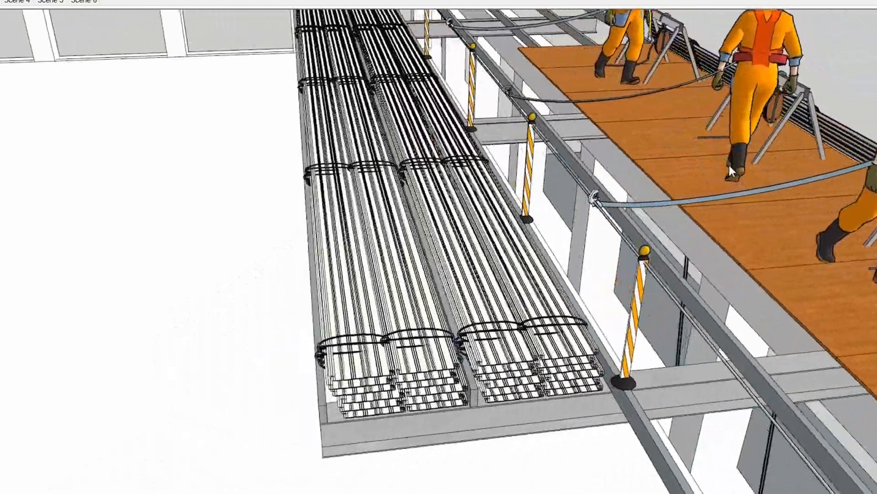
# - Play the panel-stack view, the top view of the walkway, and the overall tower scene
pyautogui.click(84, 3)
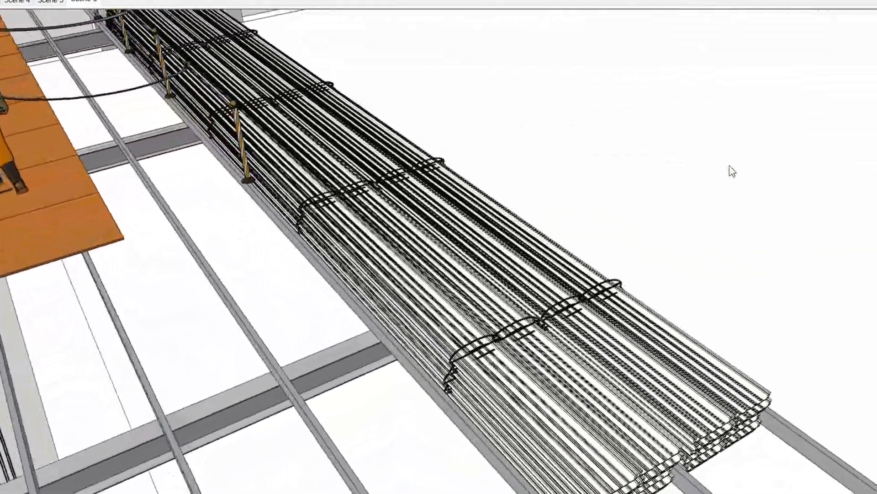
pyautogui.click(86, 2)
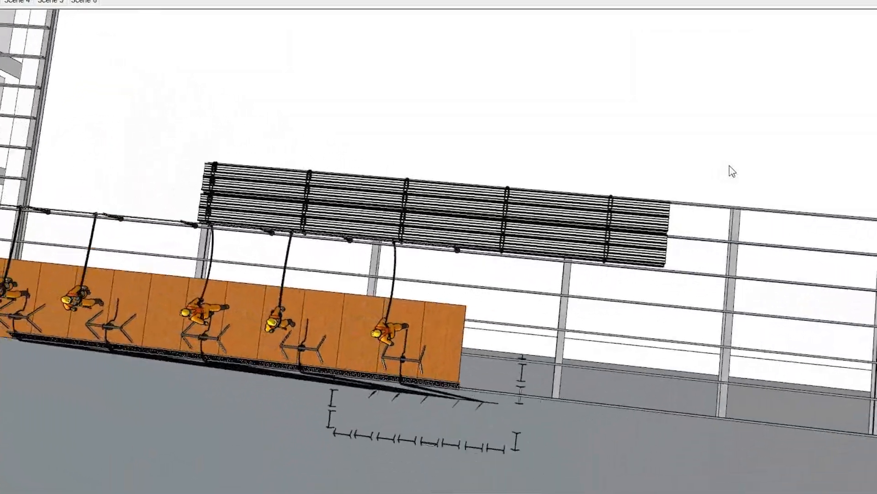
pyautogui.click(113, 2)
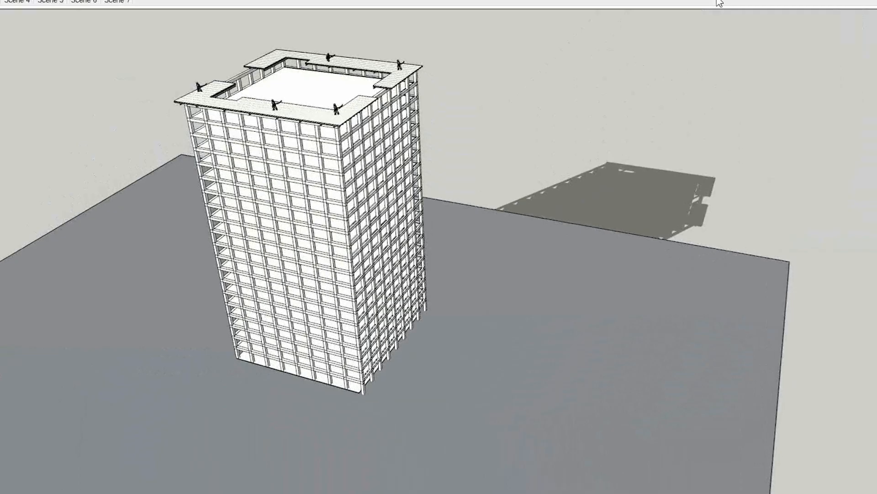